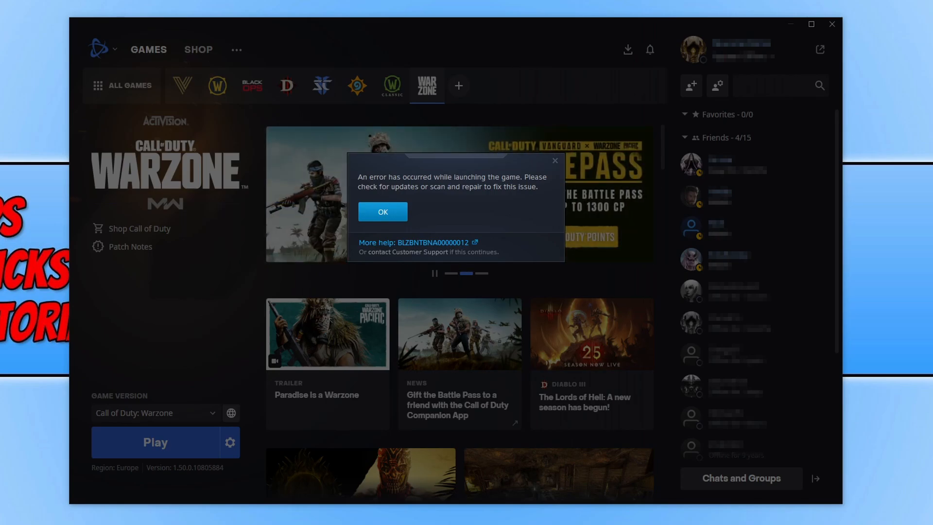
{"action": "mouse_move", "coordinate": [421, 206]}
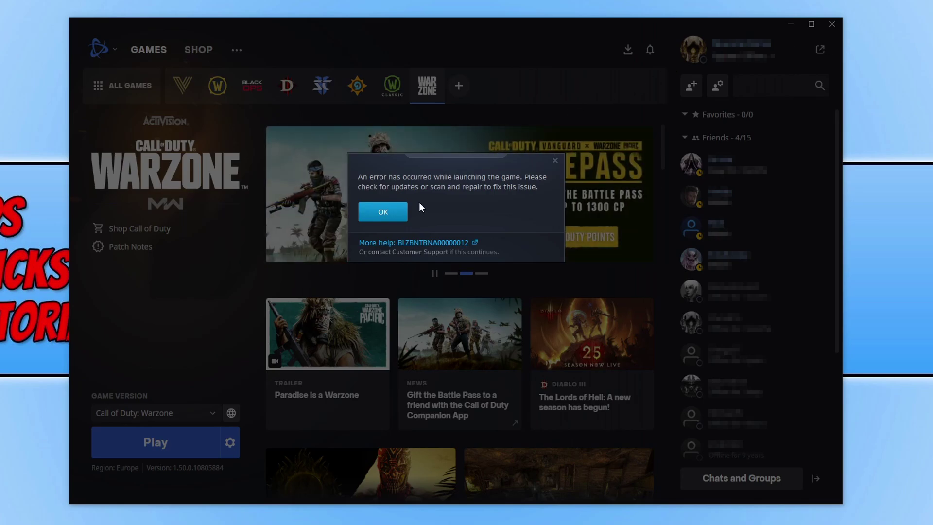
Step: Dismiss the Warzone launch error and switch the game region from Europe to Americas
{"action": "left_click", "coordinate": [382, 212]}
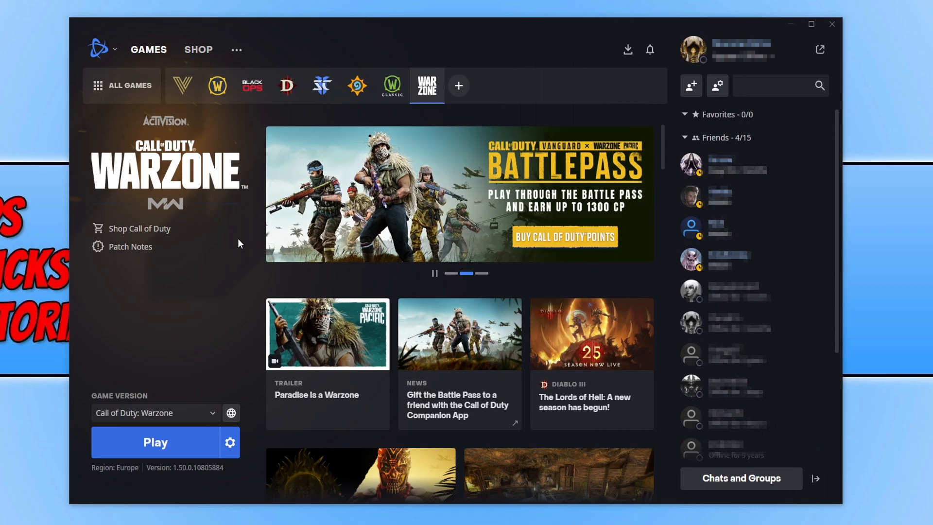
{"action": "mouse_move", "coordinate": [230, 413]}
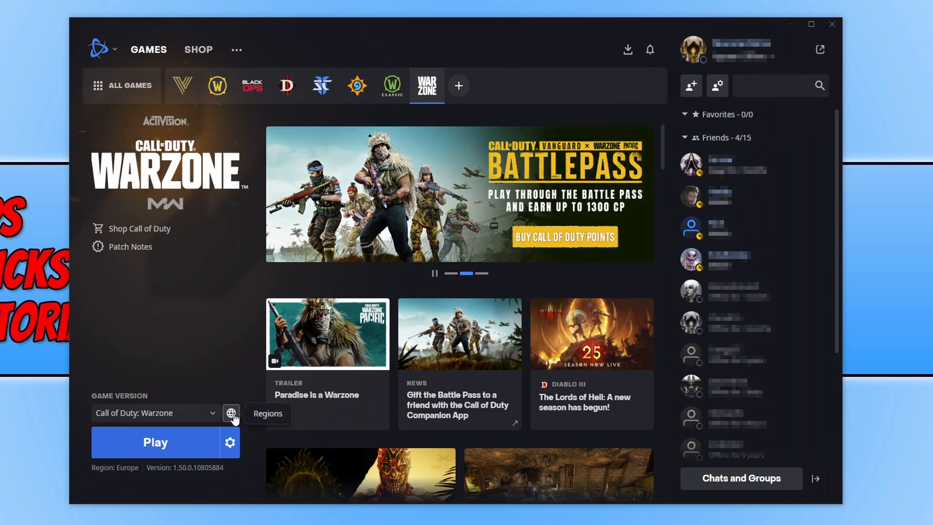
{"action": "left_click", "coordinate": [232, 413]}
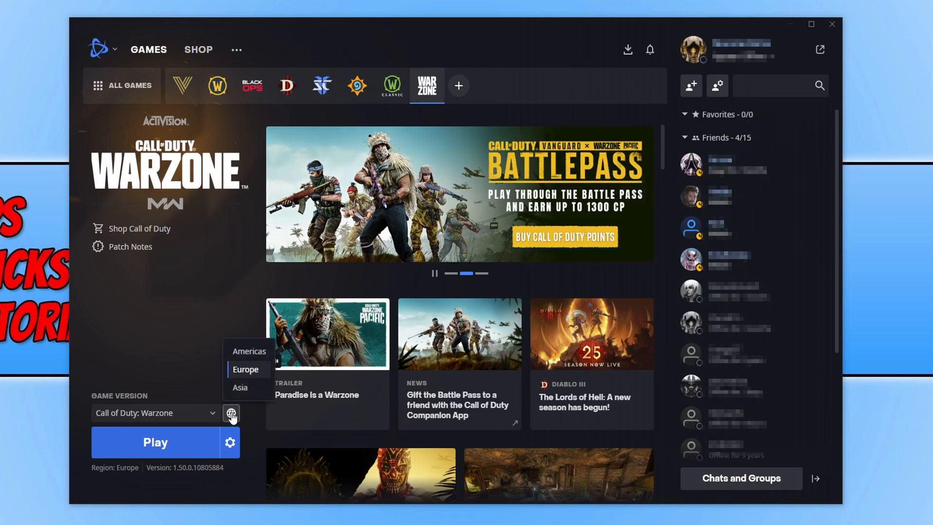
{"action": "left_click", "coordinate": [249, 350]}
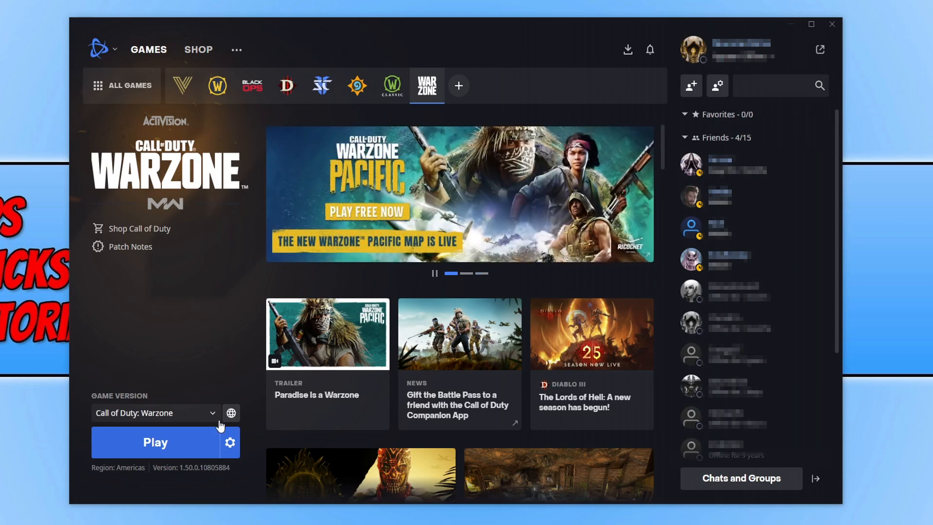
Step: Untick Warzone's additional command line argument -d3d11 in Game Settings and confirm with Done
{"action": "left_click", "coordinate": [229, 442]}
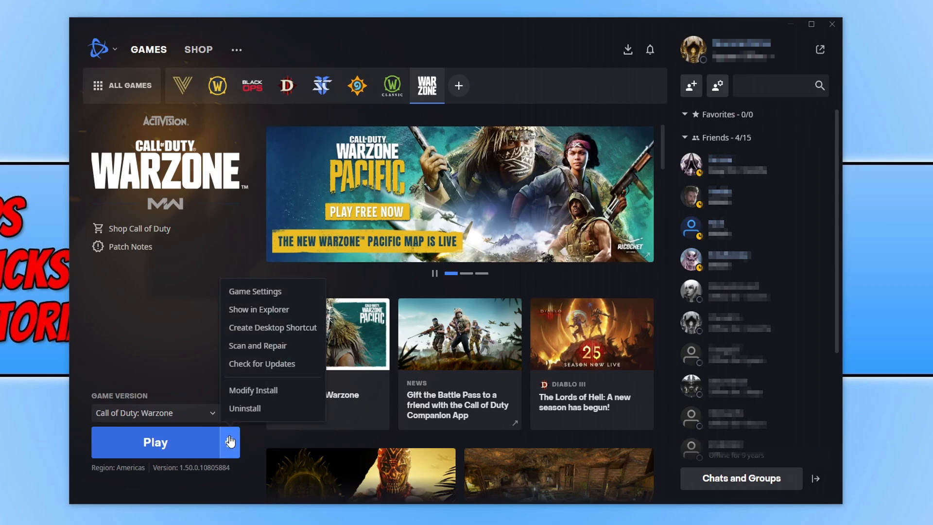
{"action": "left_click", "coordinate": [254, 291]}
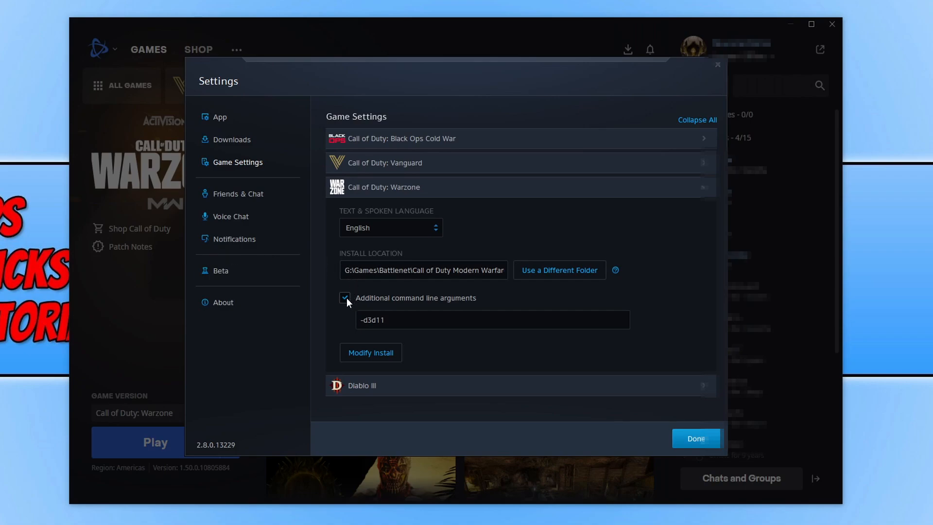
{"action": "left_click", "coordinate": [344, 298]}
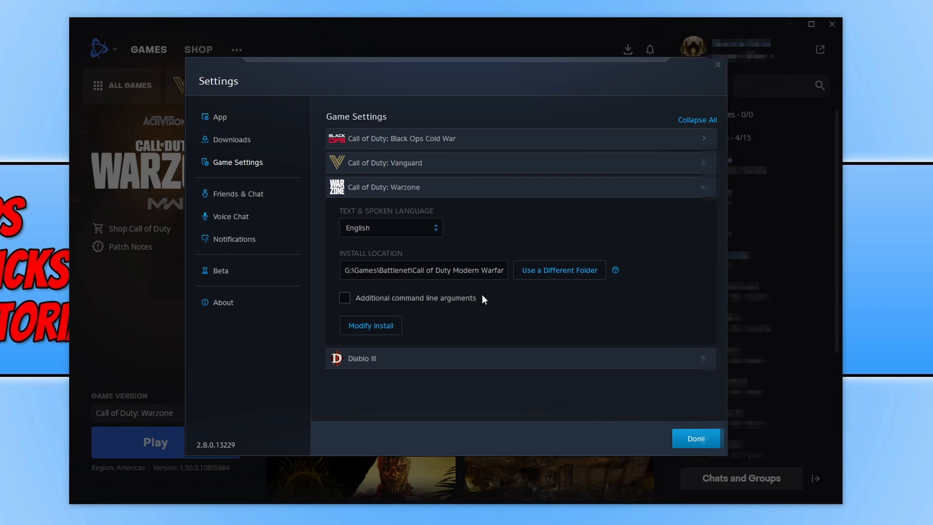
{"action": "left_click", "coordinate": [696, 438]}
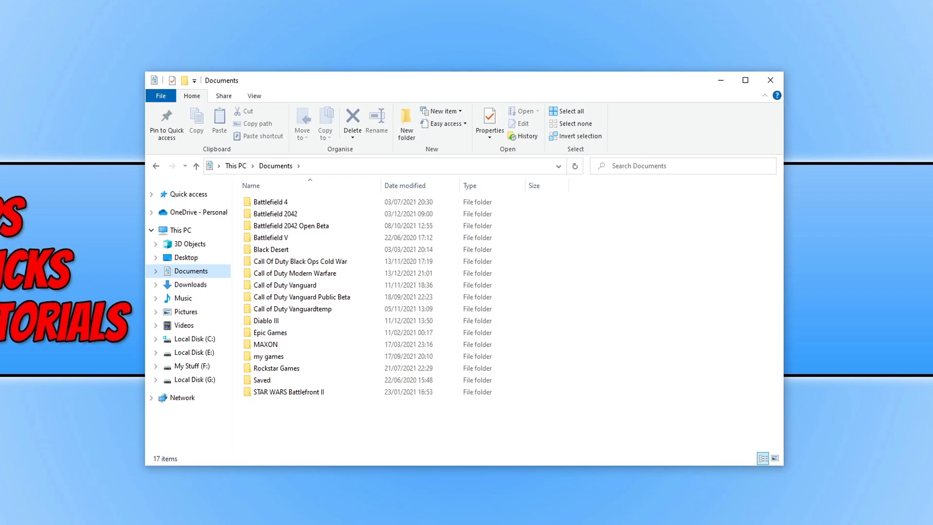
Step: Start renaming the Call of Duty Modern Warfare folder in Documents to add ' backup'
{"action": "left_click", "coordinate": [295, 273]}
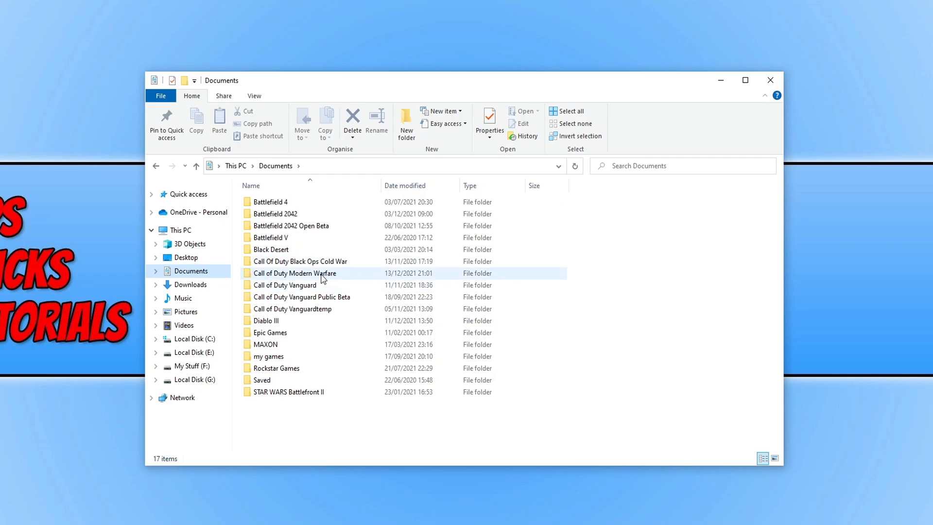
{"action": "right_click", "coordinate": [294, 273]}
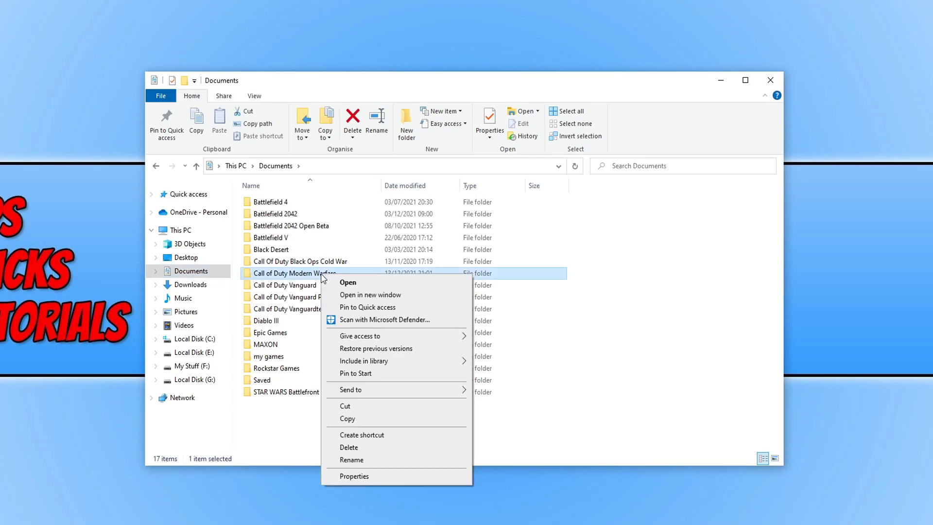
{"action": "left_click", "coordinate": [351, 460]}
{"action": "type", "text": " backup"}
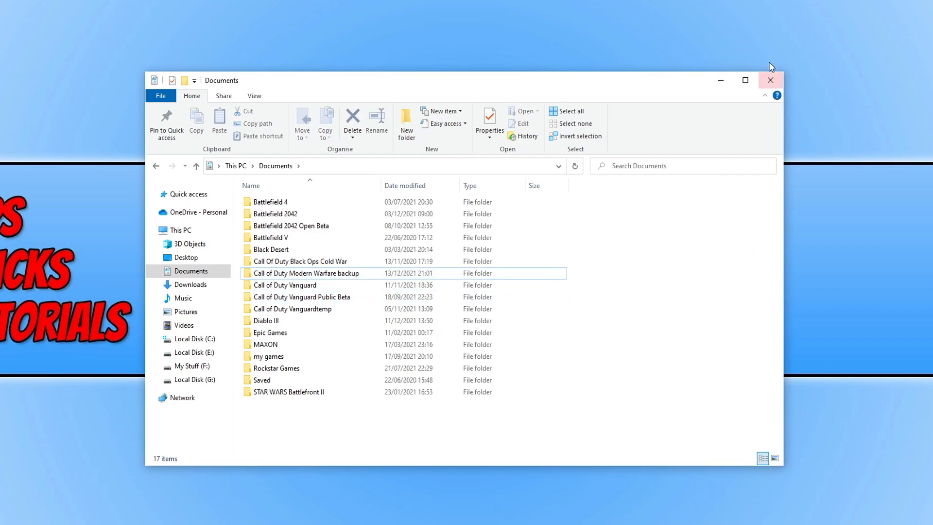
{"action": "mouse_move", "coordinate": [769, 80]}
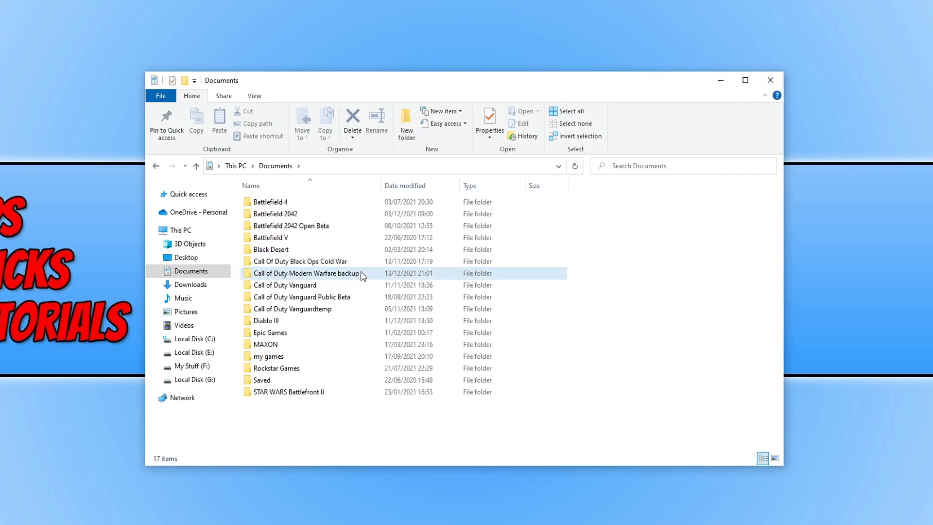
{"action": "mouse_move", "coordinate": [369, 277]}
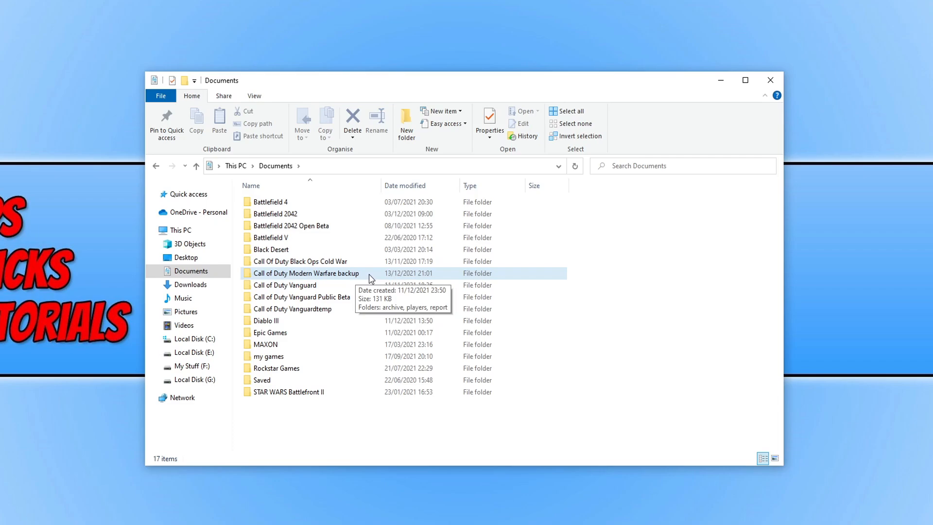
{"action": "mouse_move", "coordinate": [351, 274]}
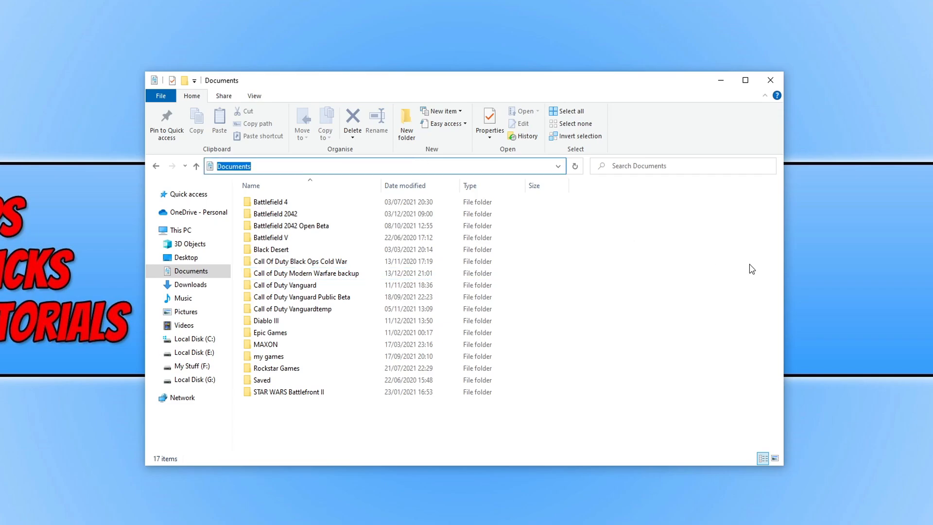
Step: Navigate to %localappdata% and bring up options for the Blizzard Entertainment folder
{"action": "type", "text": "%"}
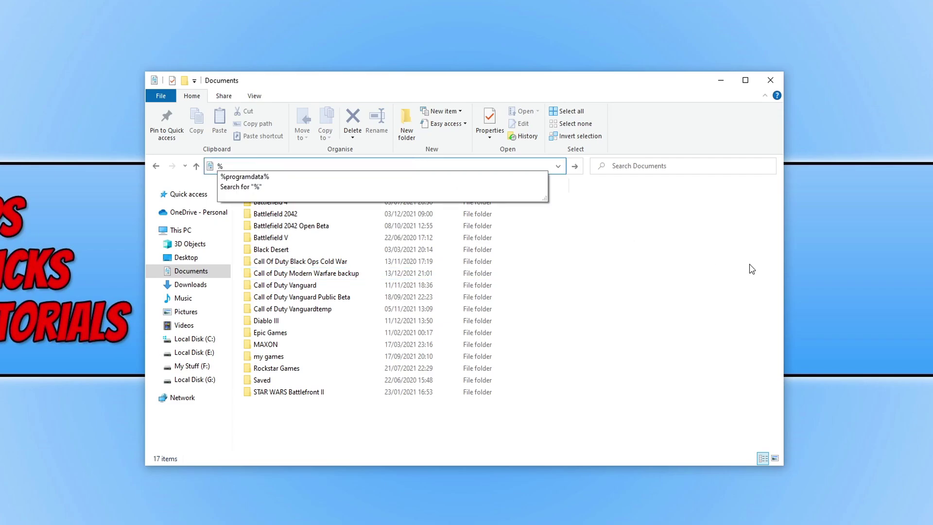
{"action": "type", "text": "local"}
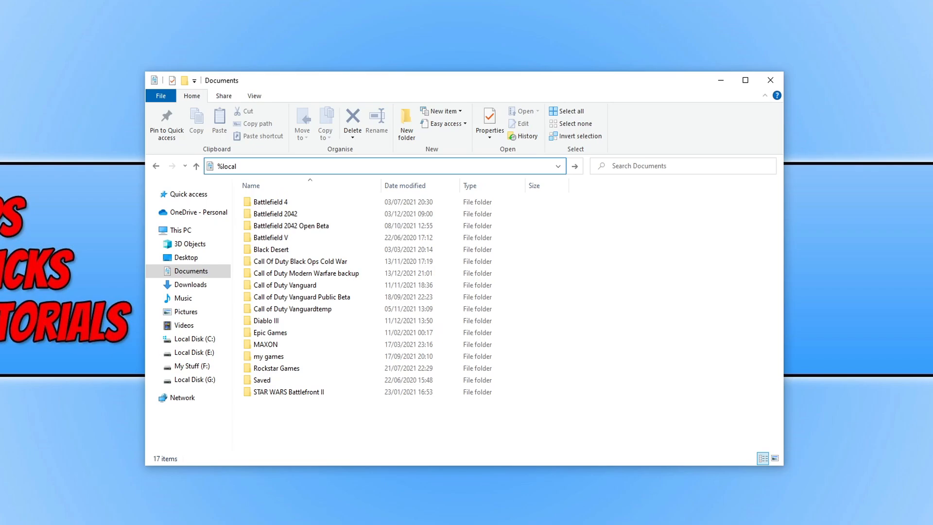
{"action": "type", "text": "appdata"}
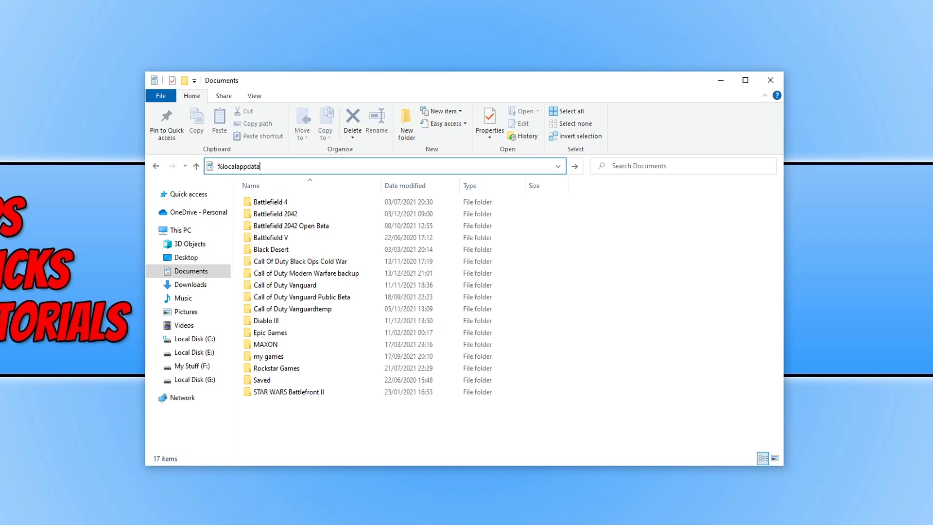
{"action": "key", "text": "Enter"}
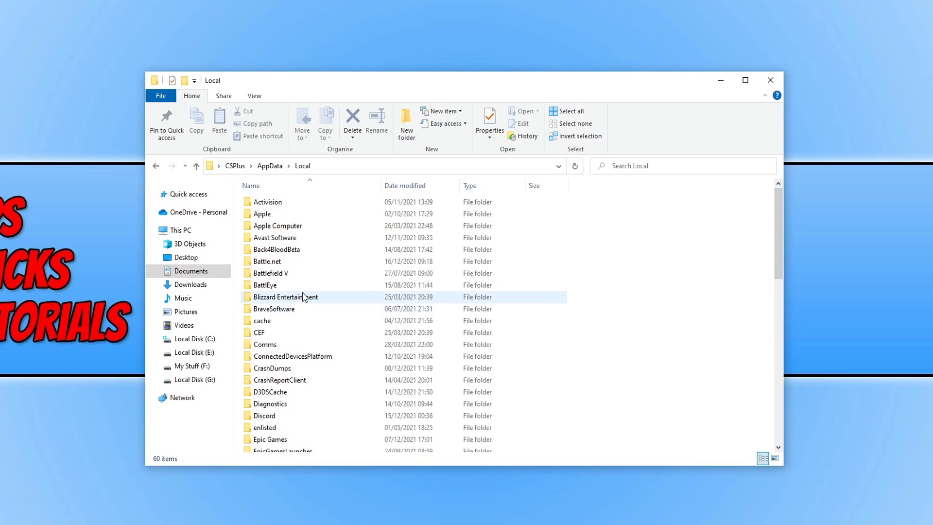
{"action": "right_click", "coordinate": [286, 297]}
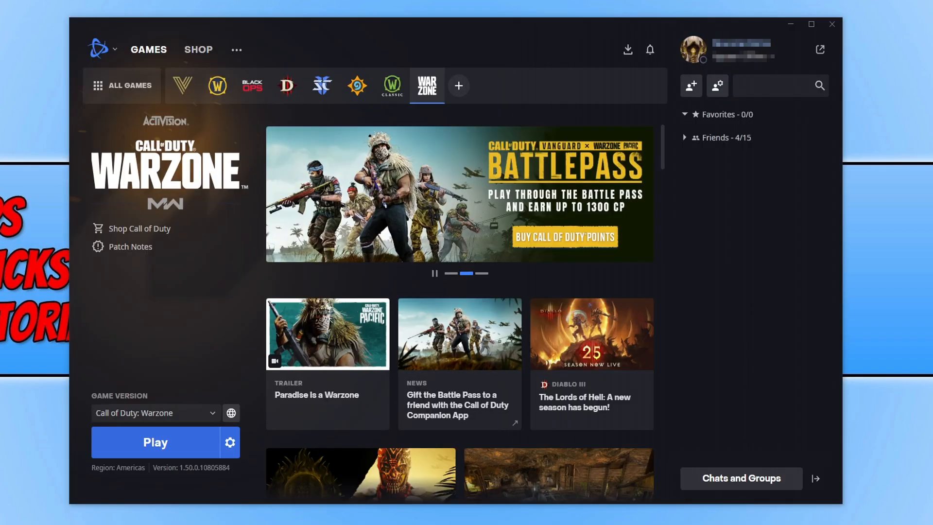
Step: Show Warzone's install folder on drive G and bring up options for the ModernWarfare application
{"action": "left_click", "coordinate": [229, 443]}
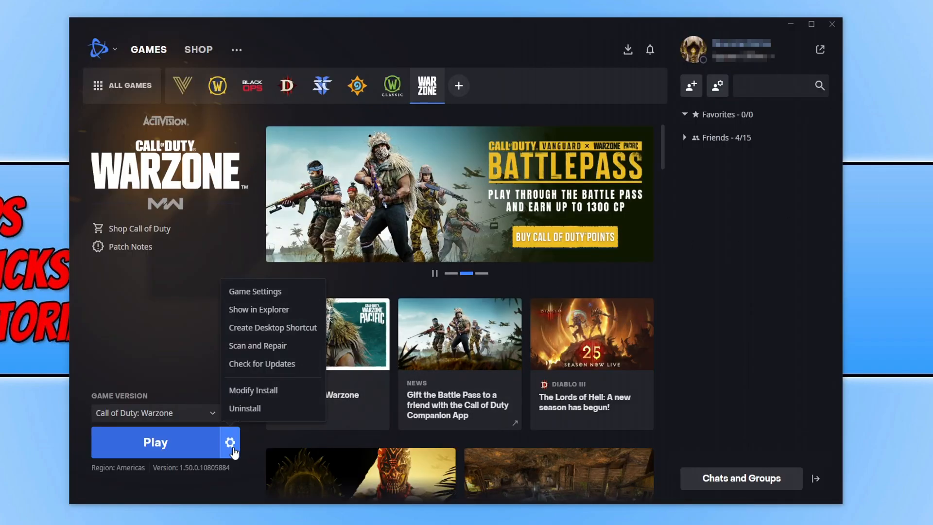
{"action": "left_click", "coordinate": [259, 309]}
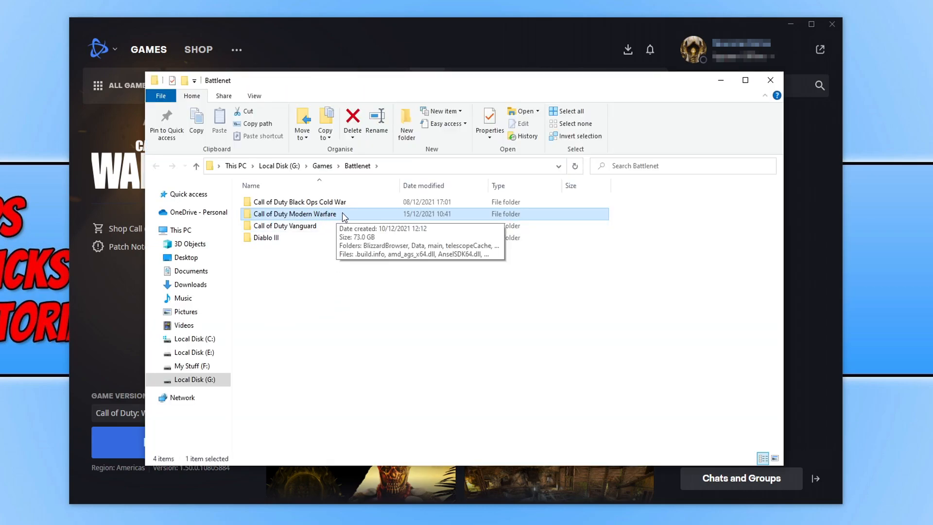
{"action": "double_click", "coordinate": [295, 214]}
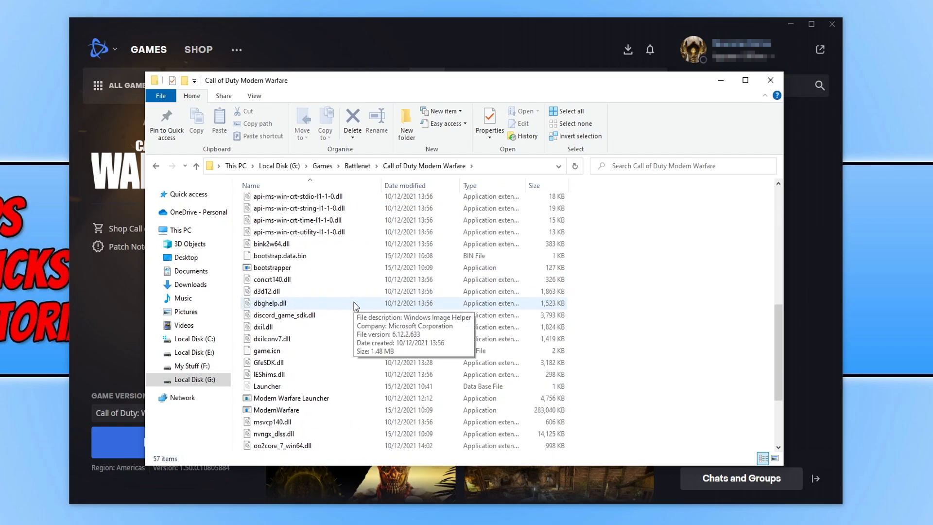
{"action": "scroll", "scroll_direction": "down", "scroll_amount": 3}
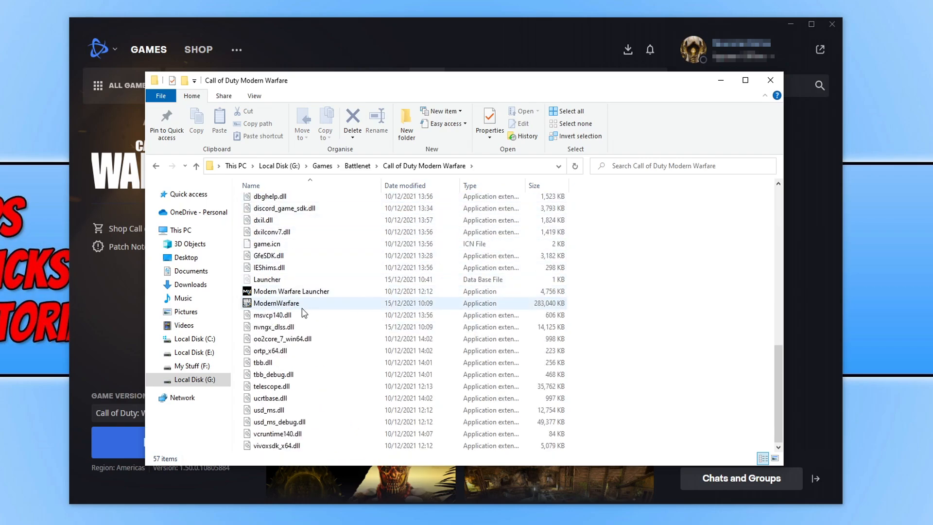
{"action": "mouse_move", "coordinate": [298, 306]}
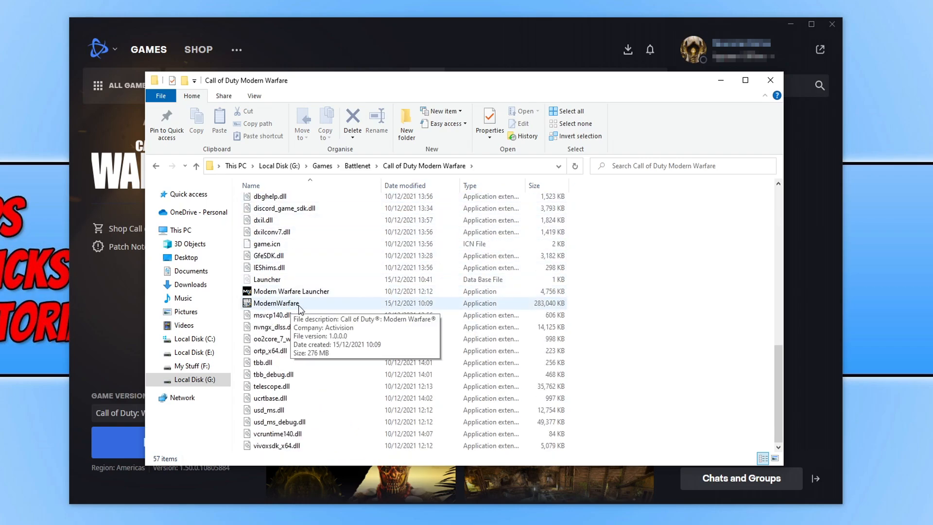
{"action": "right_click", "coordinate": [276, 303]}
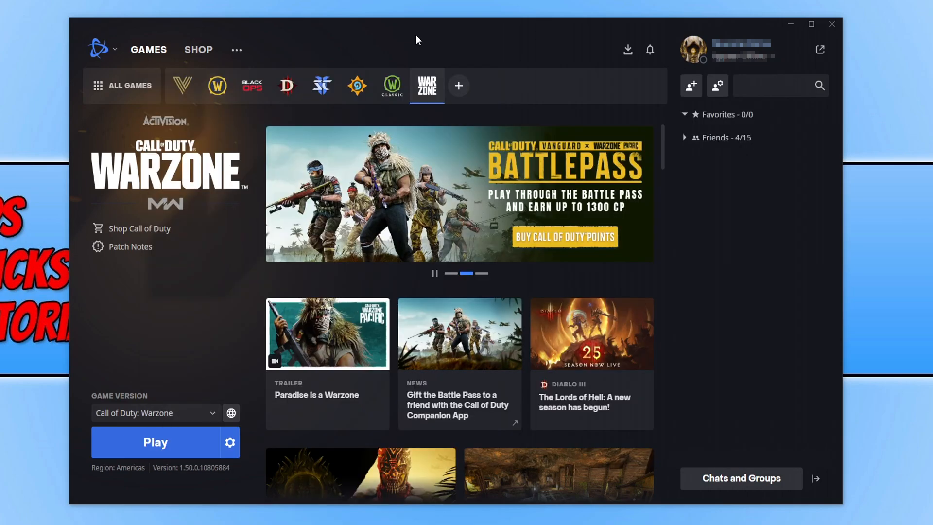
{"action": "mouse_move", "coordinate": [297, 29]}
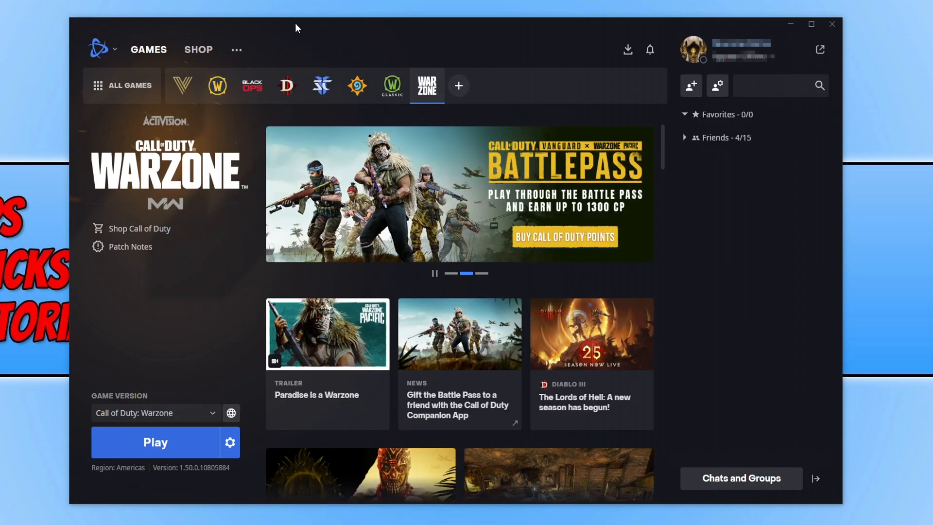
{"action": "mouse_move", "coordinate": [232, 413]}
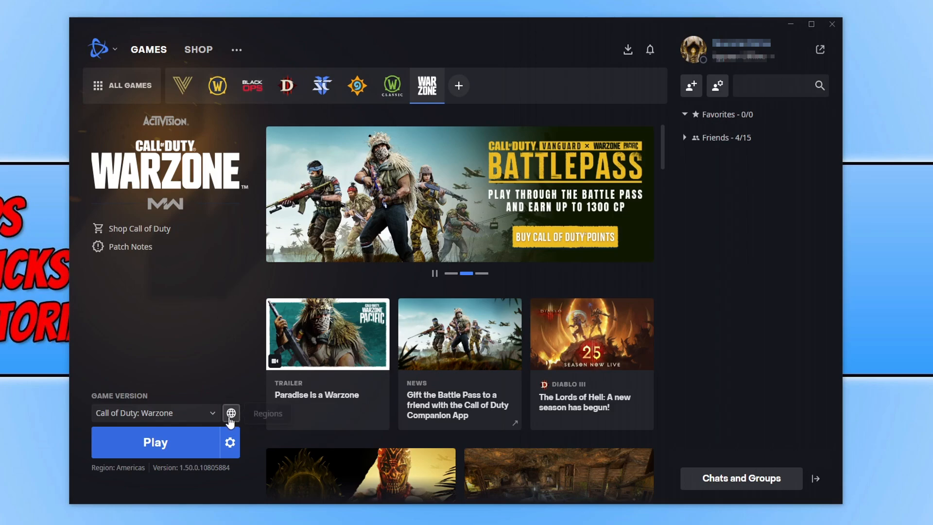
Step: Choose Scan and Repair from Warzone's options to reach the repair confirmation prompt
{"action": "left_click", "coordinate": [229, 443]}
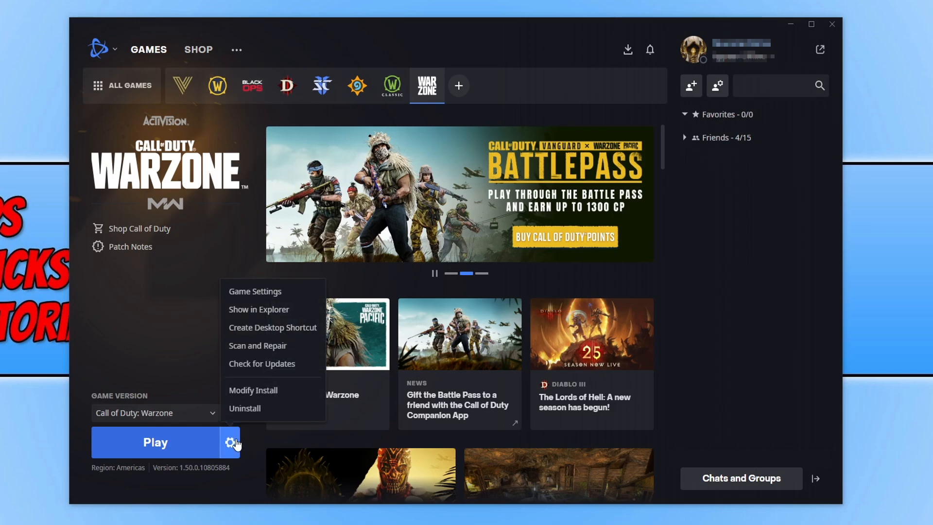
{"action": "left_click", "coordinate": [257, 346]}
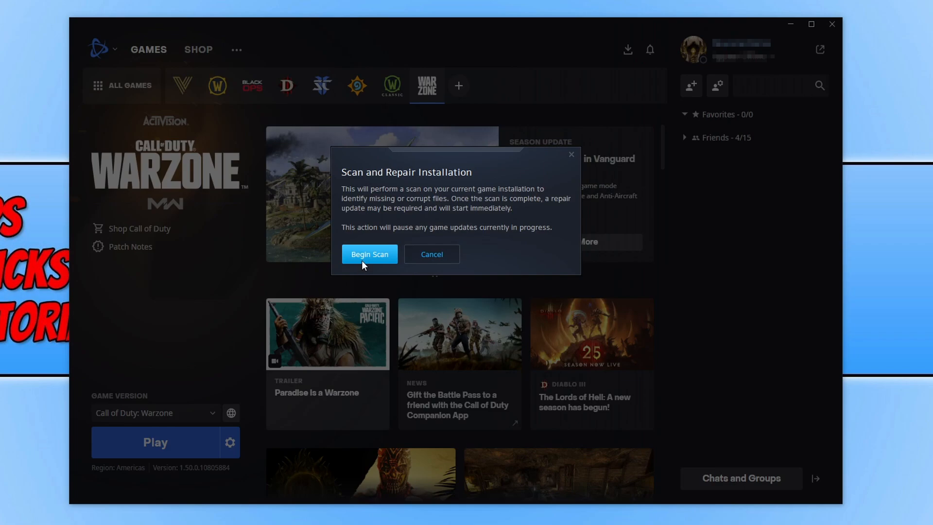